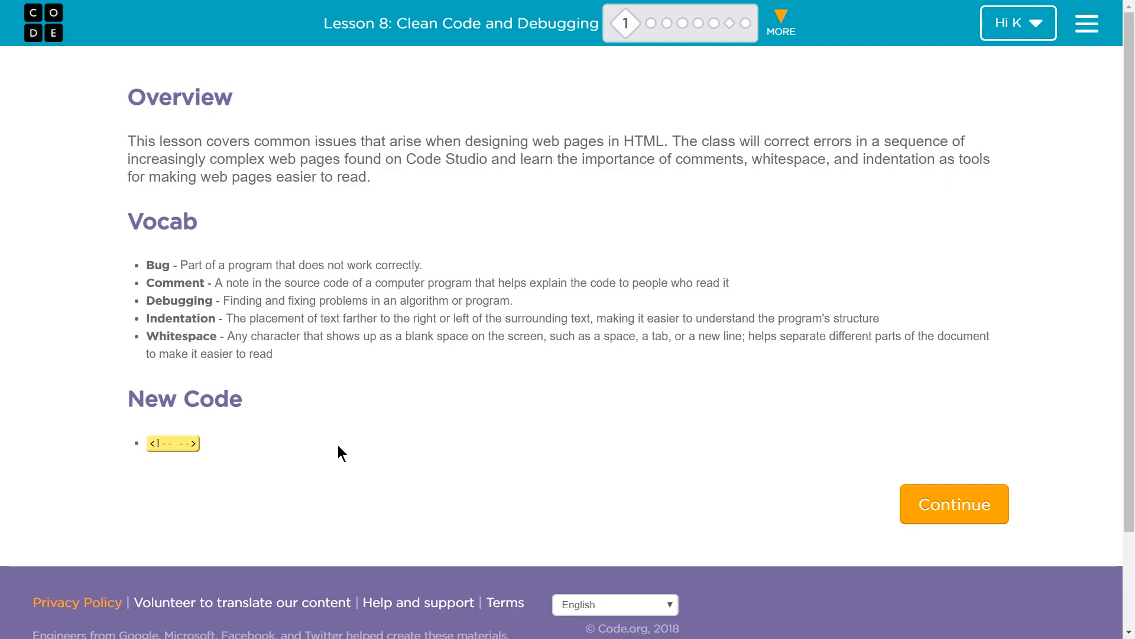
mouse_move(164, 447)
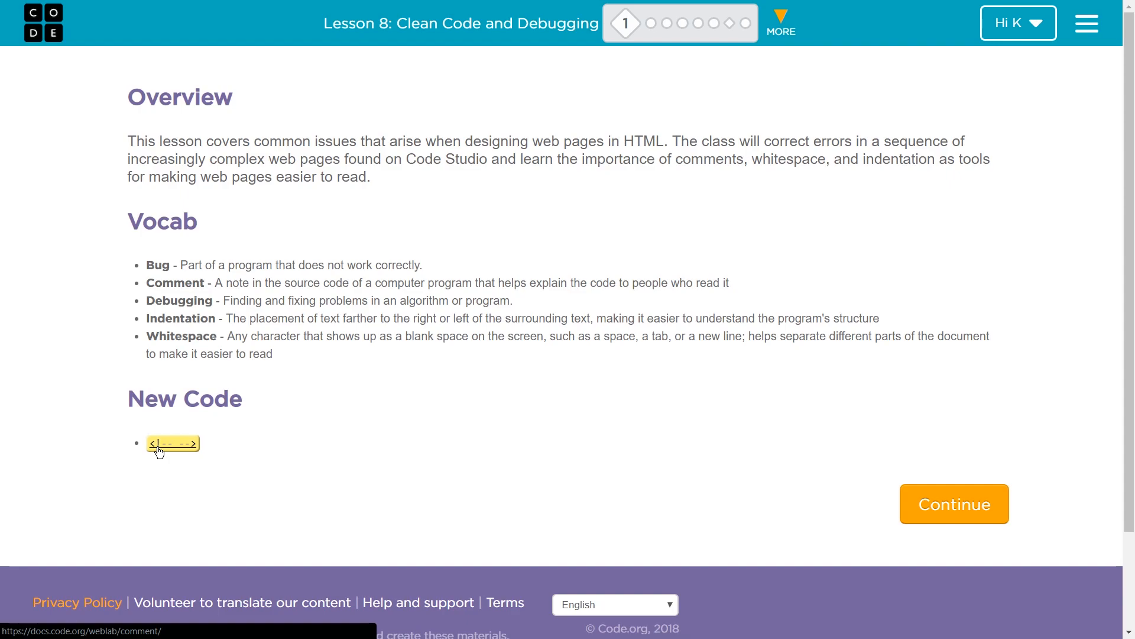
mouse_move(385, 461)
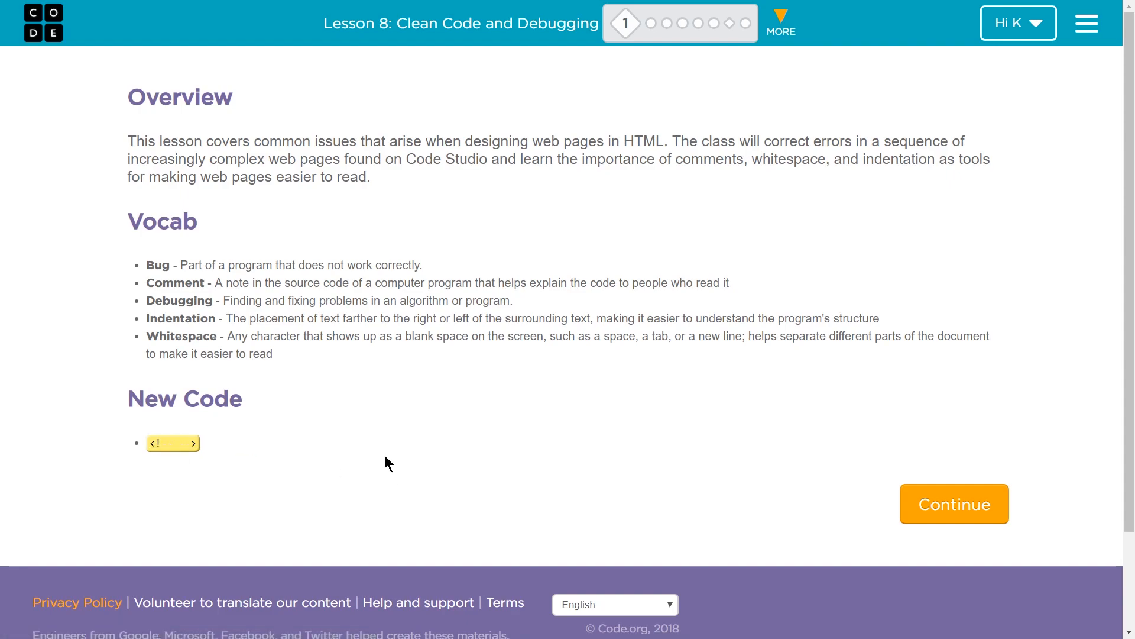